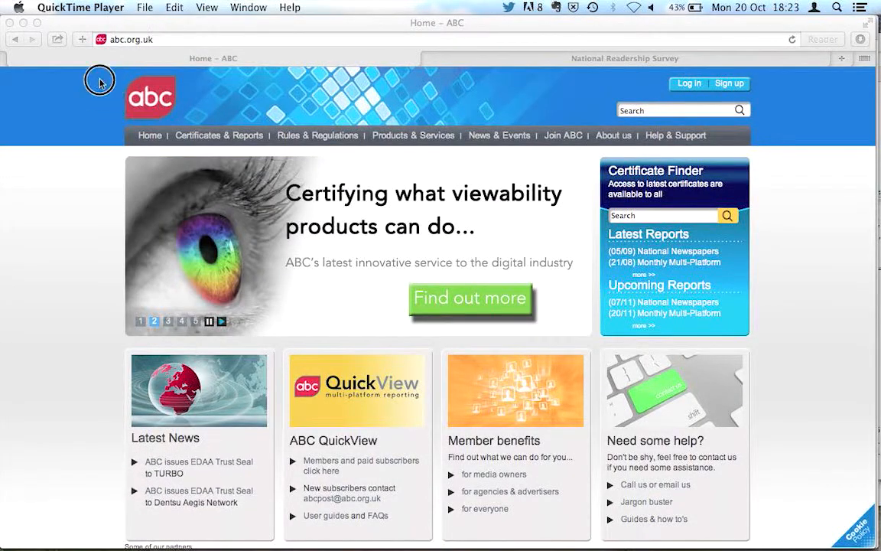
mouse_move(261, 117)
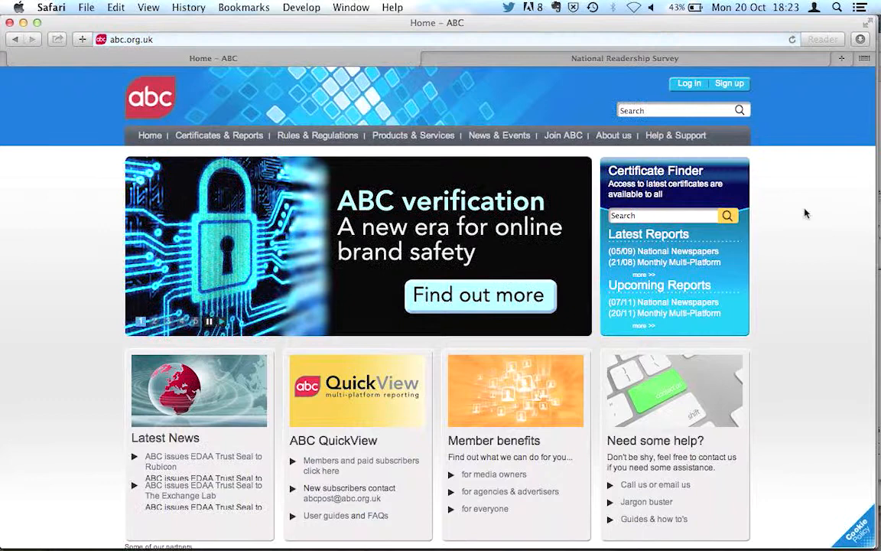
- Search the ABC site for classic cars and open the Classic Cars product page
type("classics")
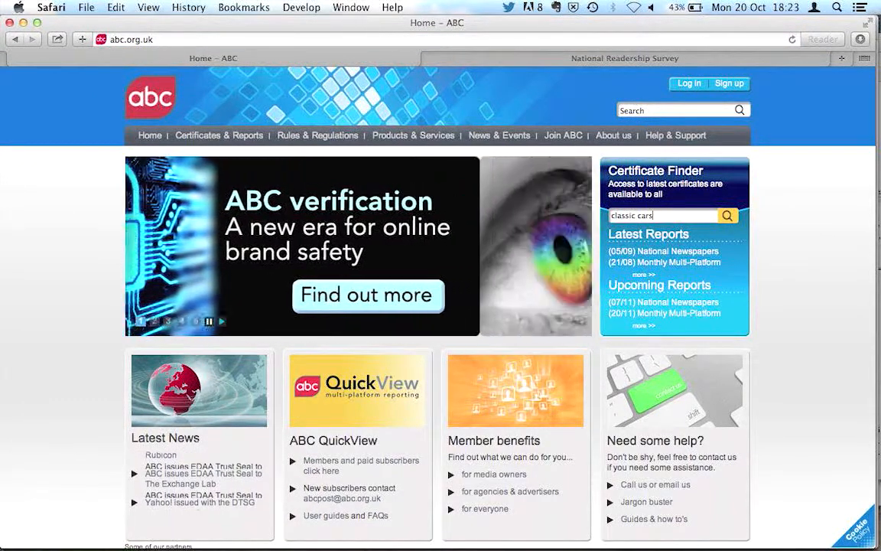
left_click(727, 215)
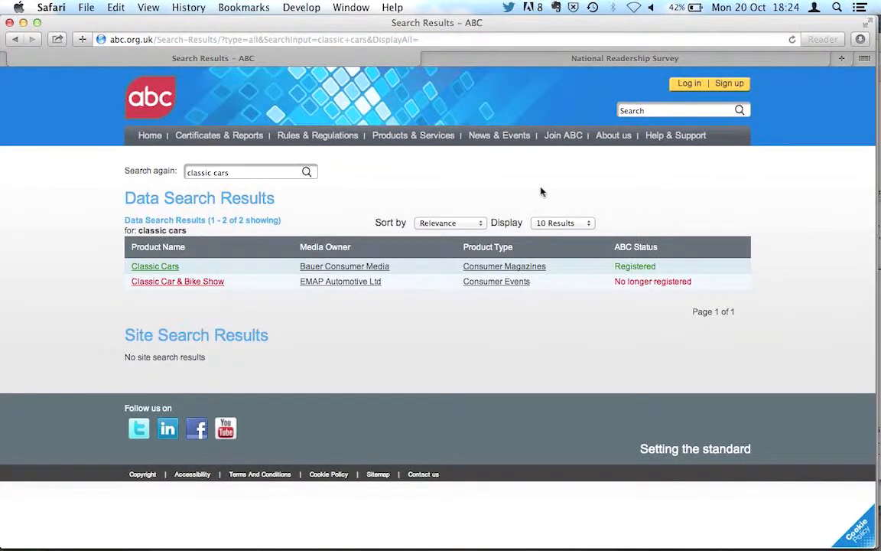
mouse_move(154, 266)
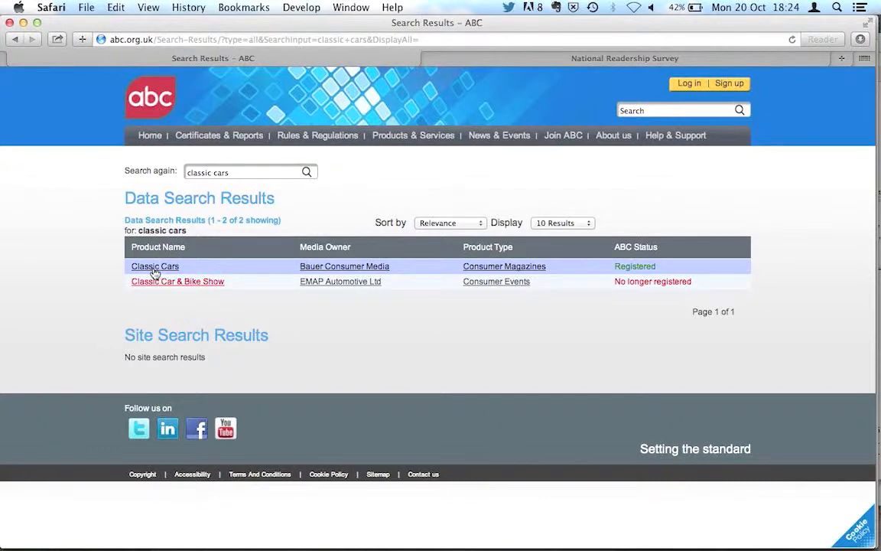
left_click(155, 265)
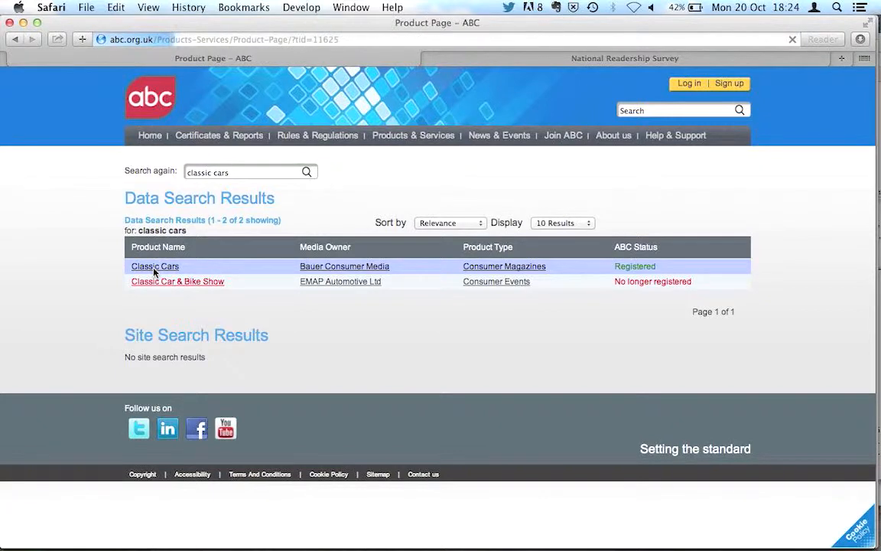
left_click(155, 266)
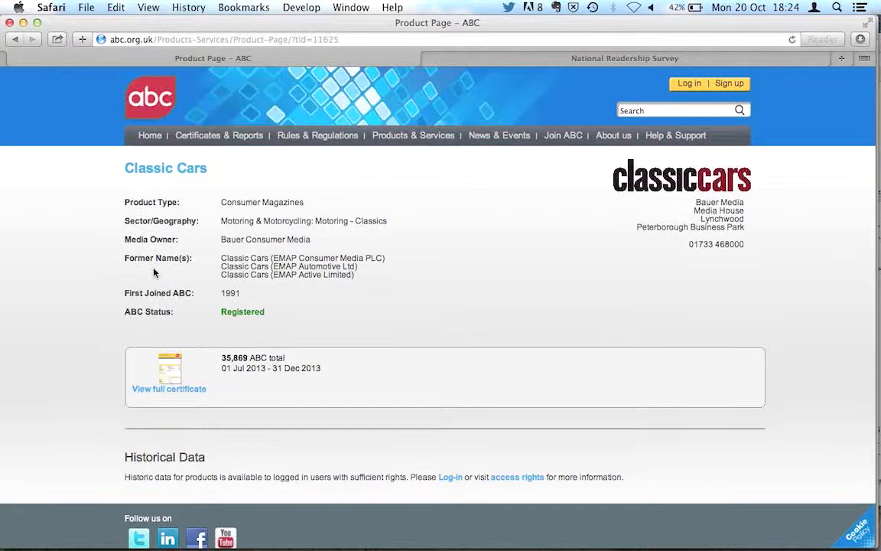
mouse_move(169, 398)
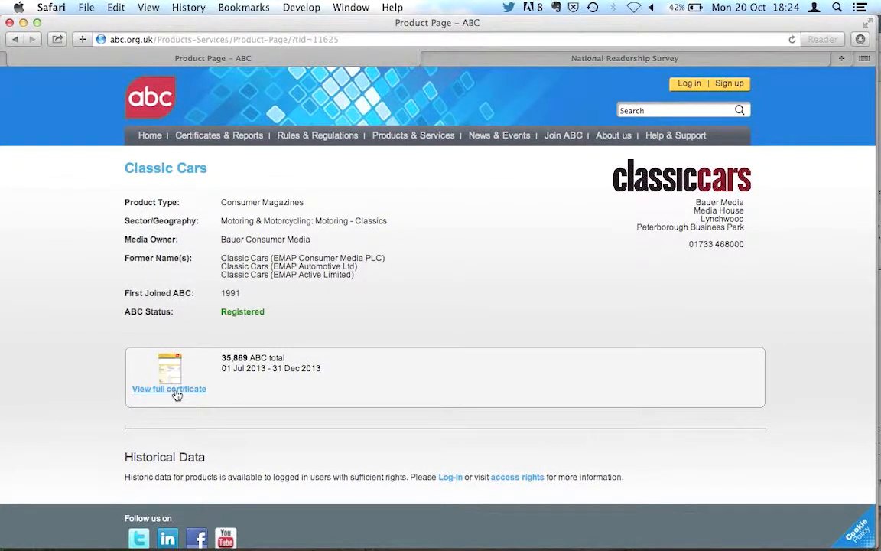
- Open the full Classic Cars audit certificate PDF (35,869 circulation, July–December 2013)
left_click(169, 389)
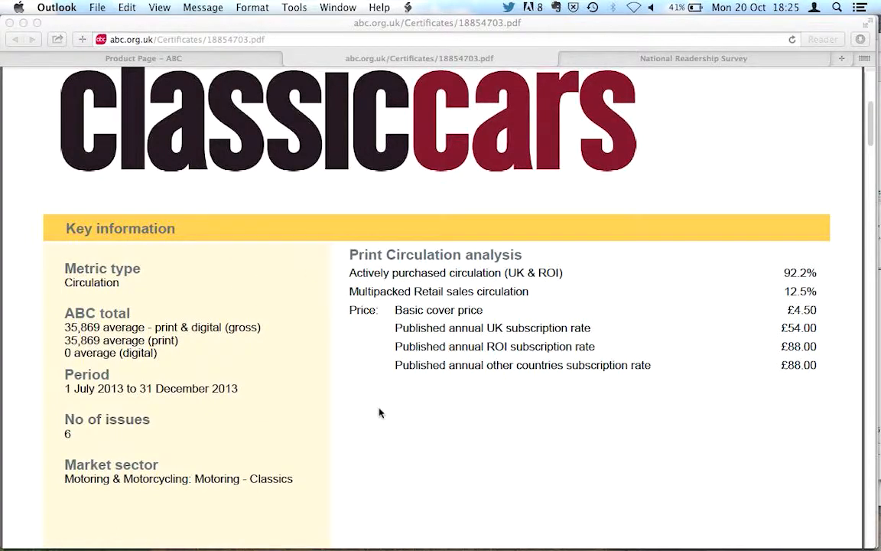
mouse_move(389, 450)
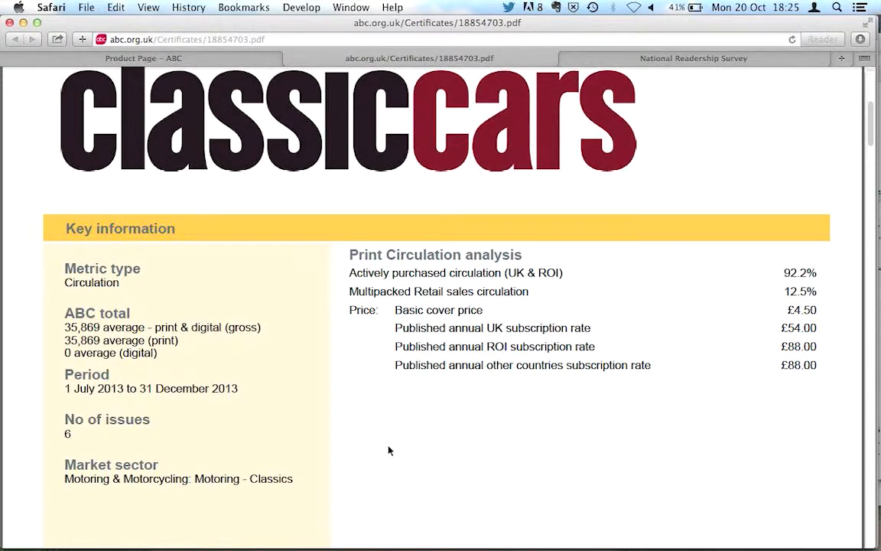
mouse_move(141, 357)
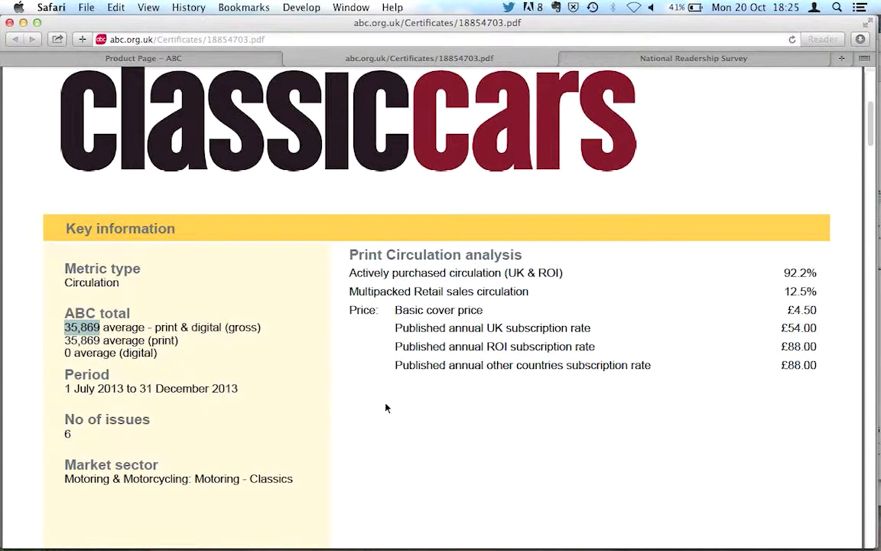
- Scroll to the circulation breakdown and select the Retail and Single Copy Sales label
scroll("down", 3)
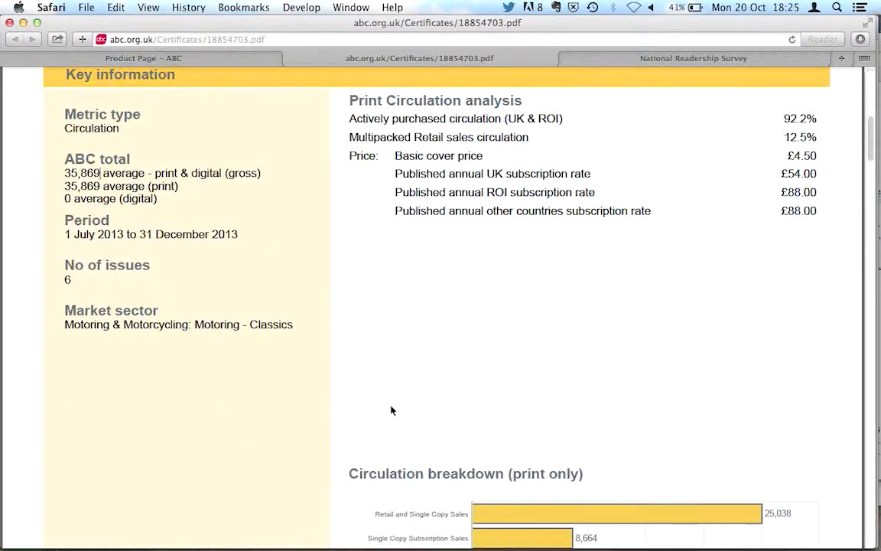
scroll("down", 3)
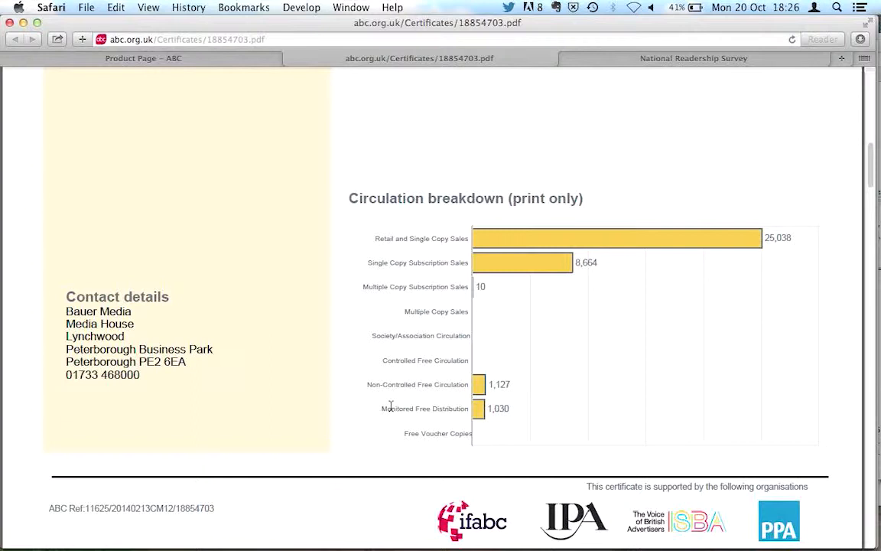
mouse_move(459, 197)
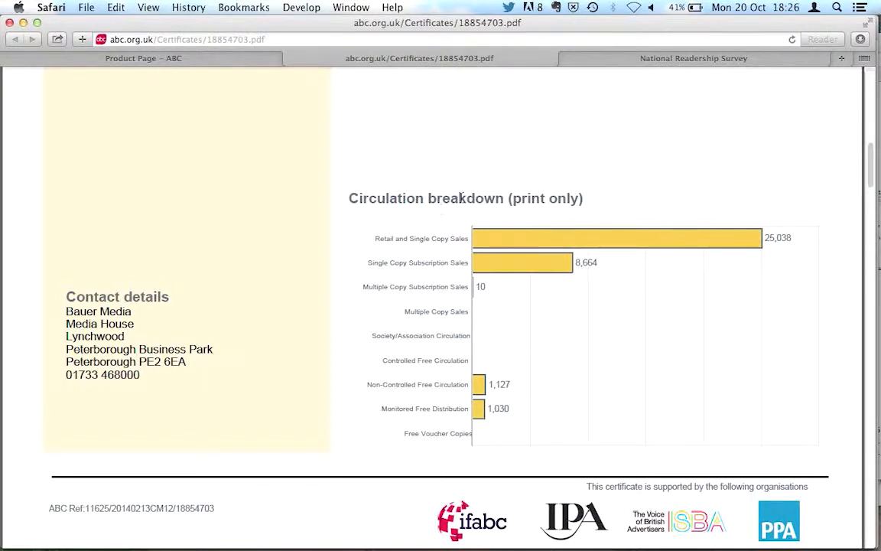
mouse_move(548, 207)
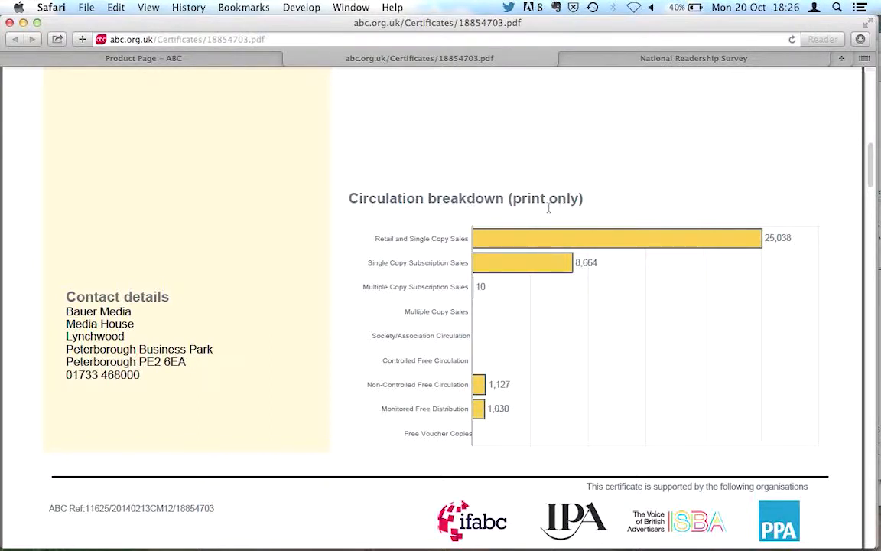
double_click(391, 238)
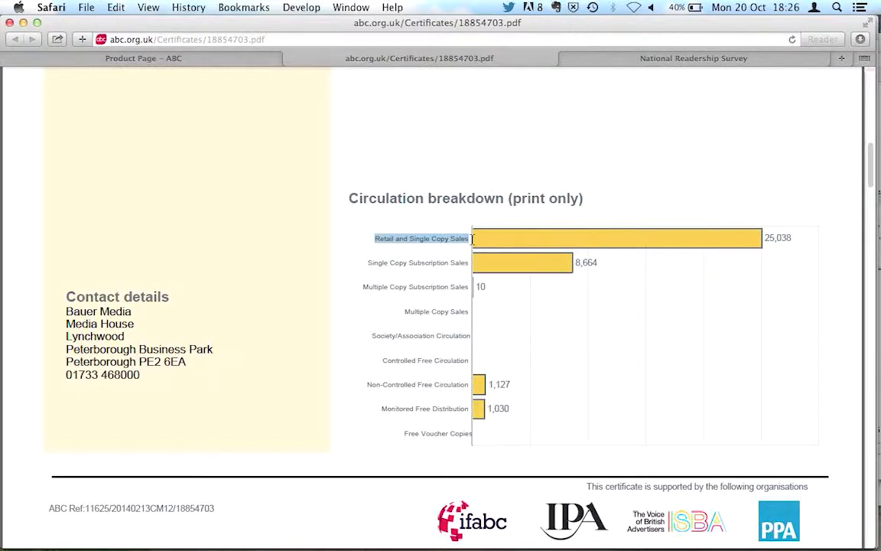
mouse_move(442, 268)
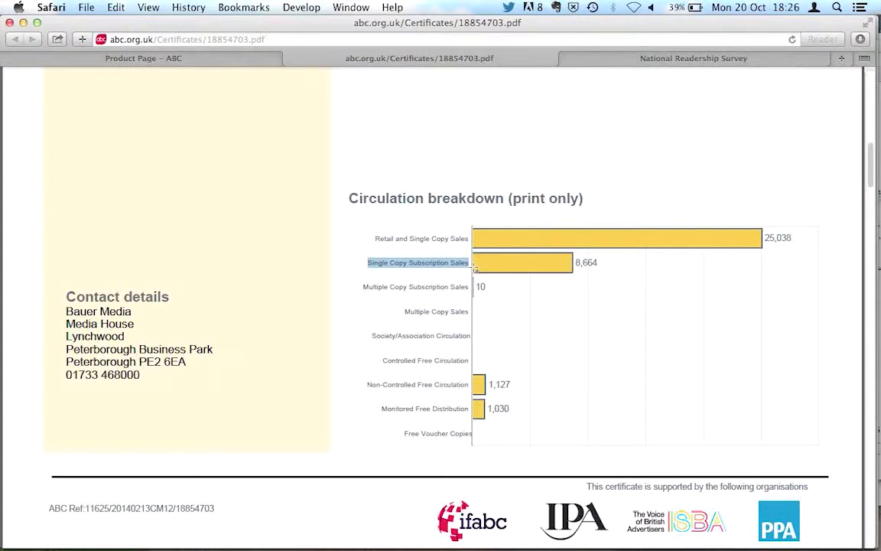
mouse_move(603, 262)
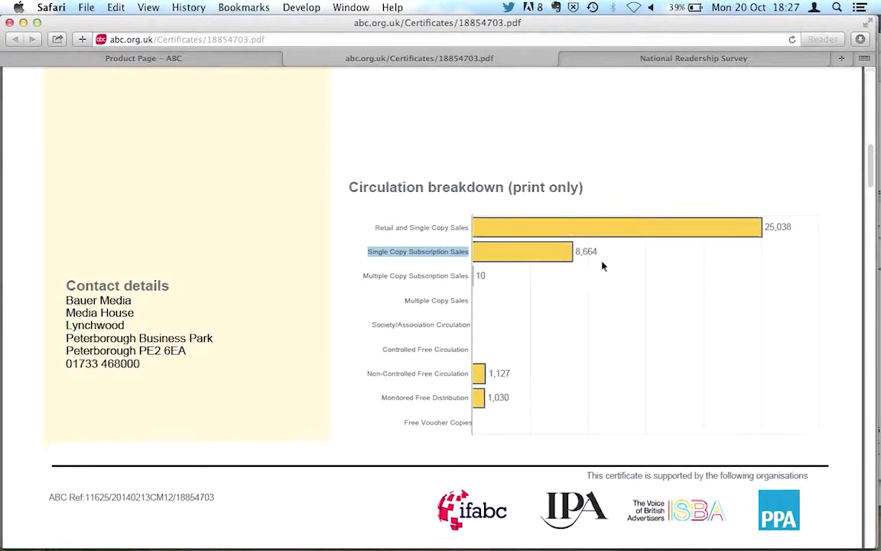
- Scroll through the certificate's detailed circulation tables and cover price section
scroll("down", 3)
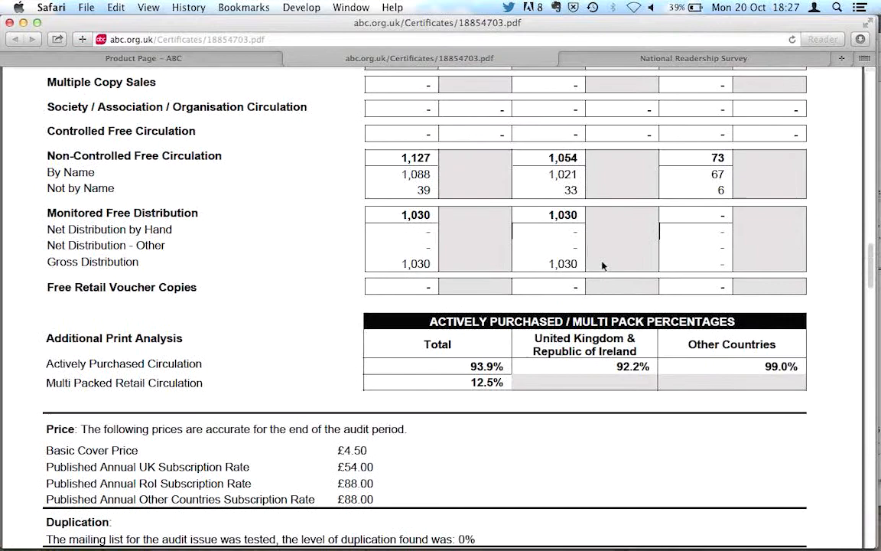
scroll("up", 3)
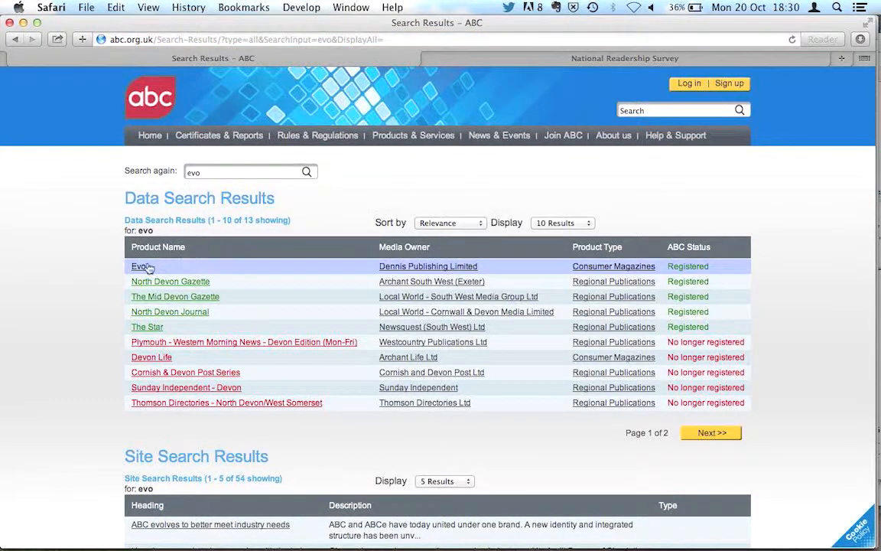
- Open Evo's product page and its full January–June 2014 certificate
left_click(138, 267)
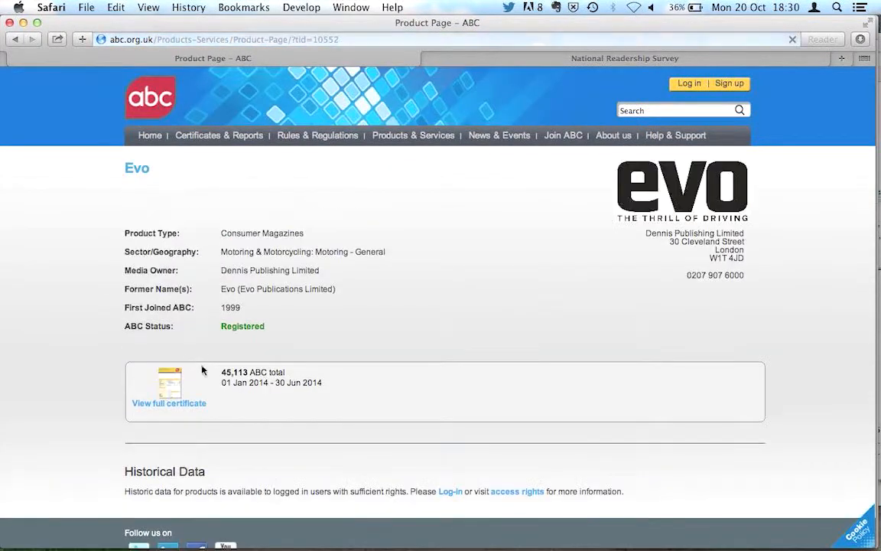
left_click(168, 403)
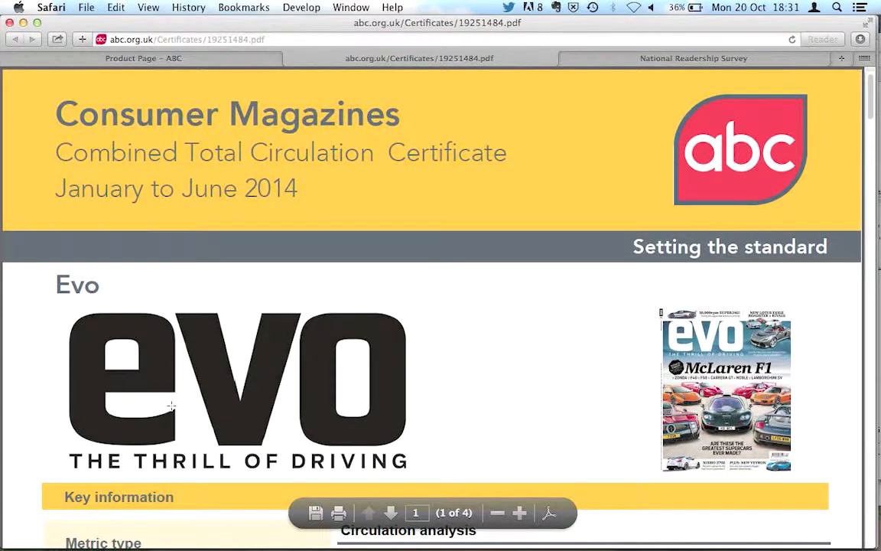
- Scroll to Evo's circulation breakdown and select the 19,890 retail sales figure
scroll("down", 3)
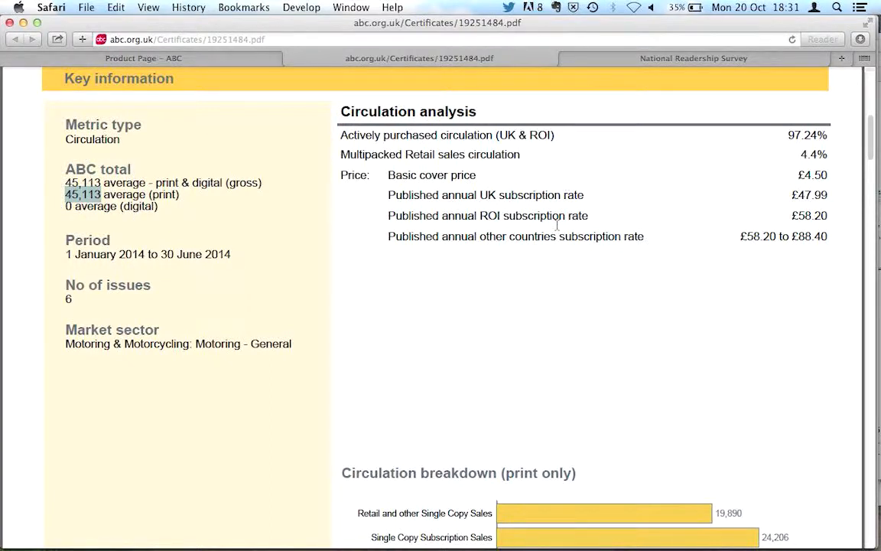
scroll("down", 3)
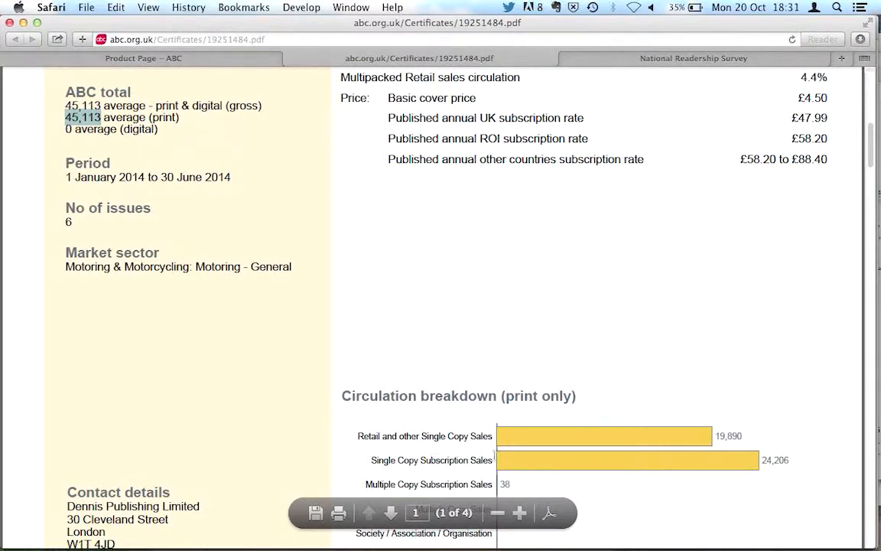
mouse_move(355, 432)
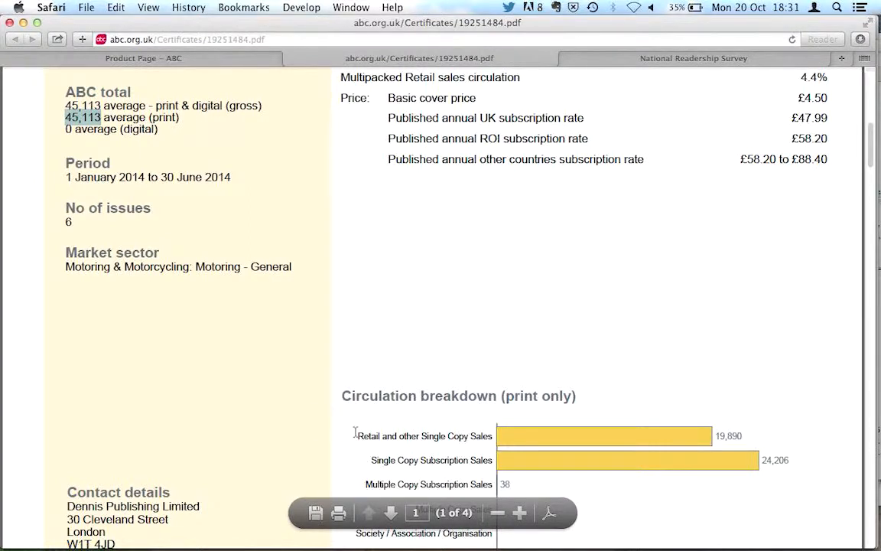
mouse_move(494, 450)
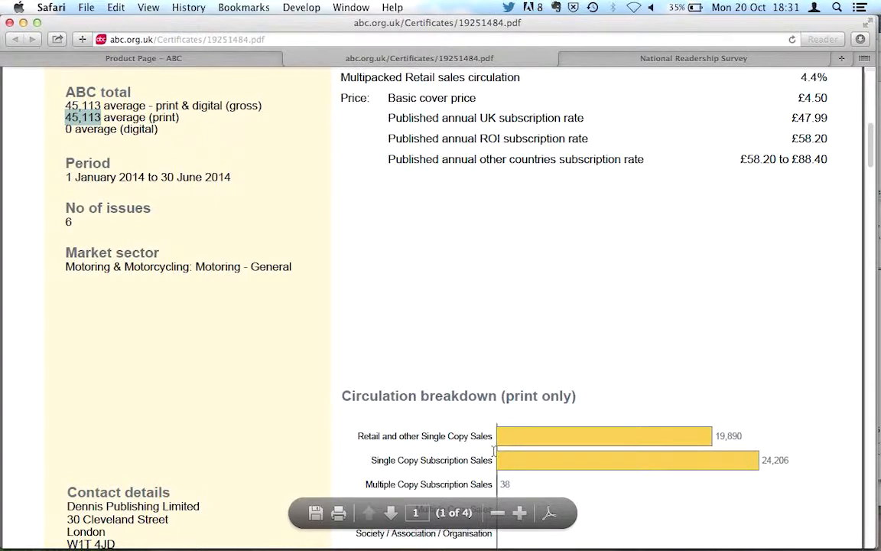
mouse_move(717, 432)
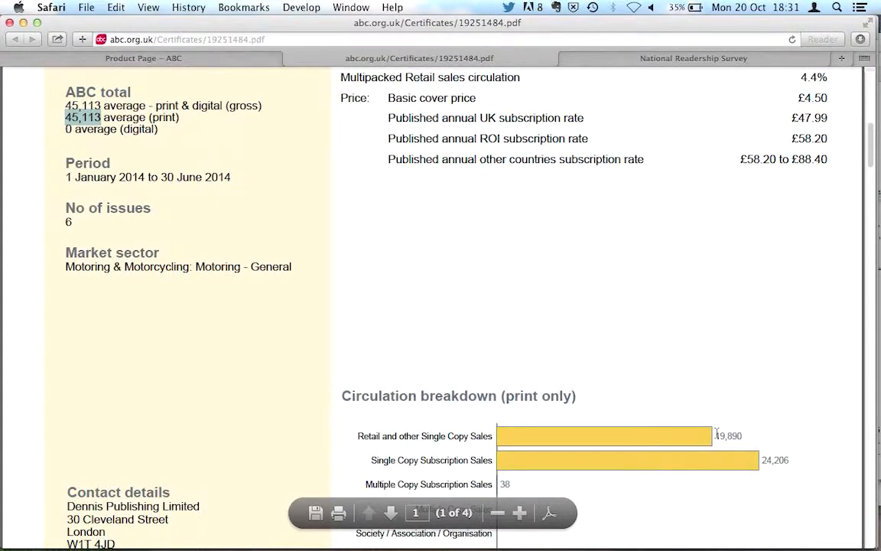
double_click(727, 436)
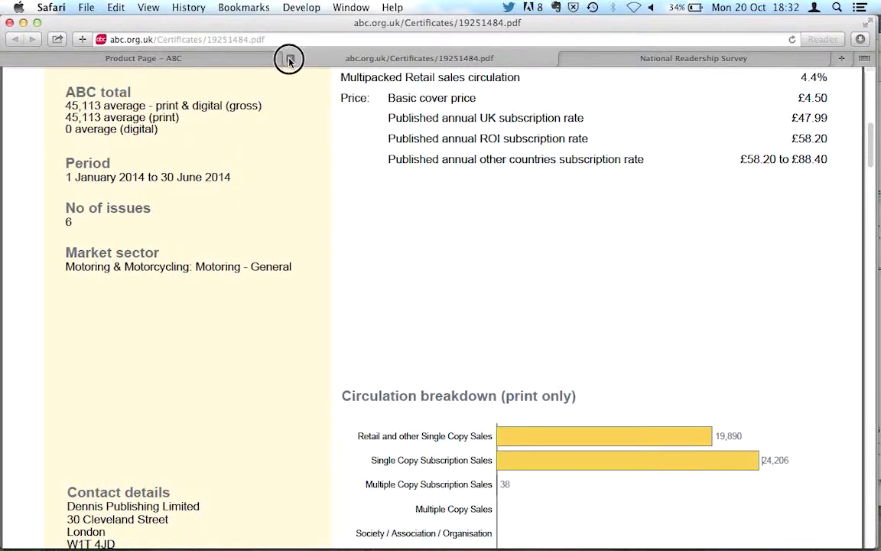
- Close the Evo certificate and switch to the National Readership Survey site
left_click(143, 58)
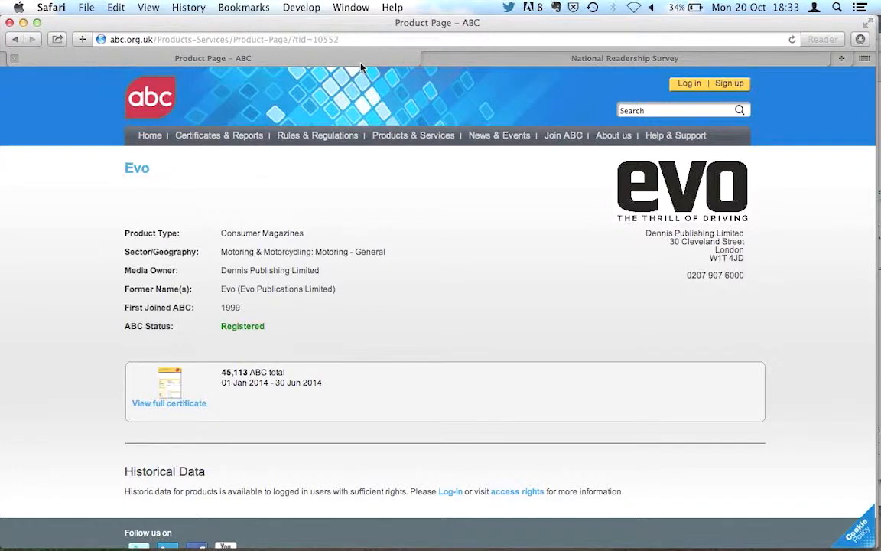
left_click(625, 58)
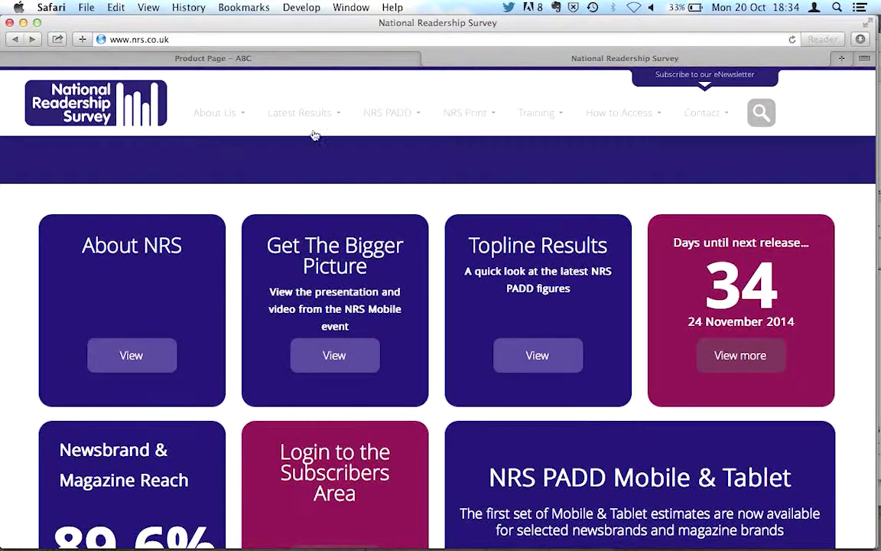
- Open General Magazines under Latest Results' NRS Print Results
left_click(299, 112)
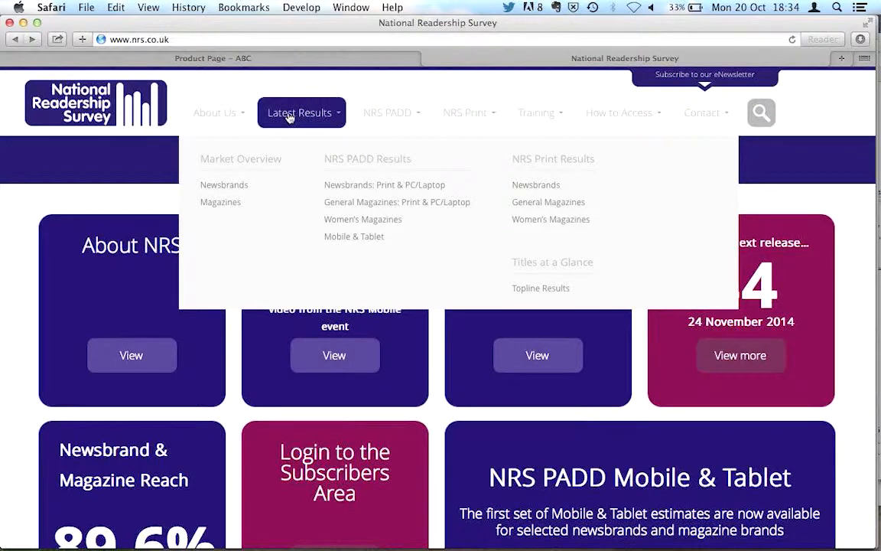
mouse_move(570, 197)
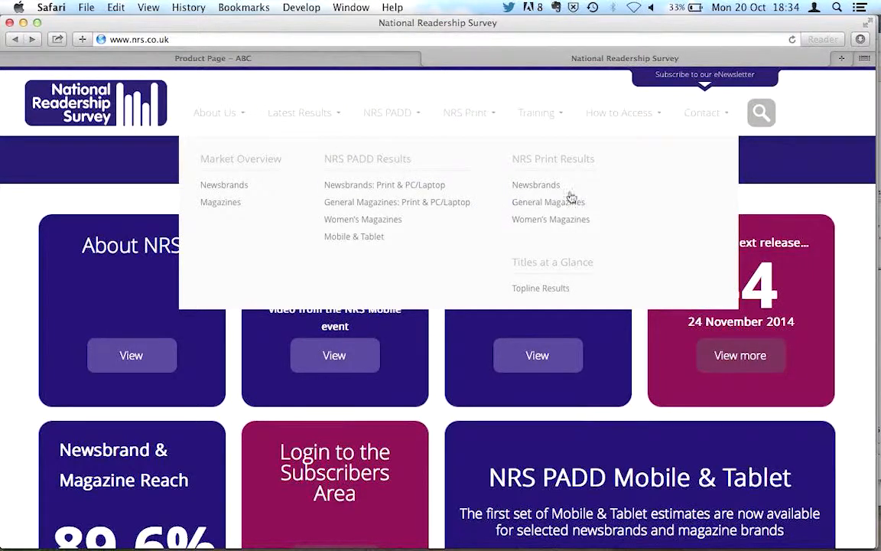
mouse_move(536, 185)
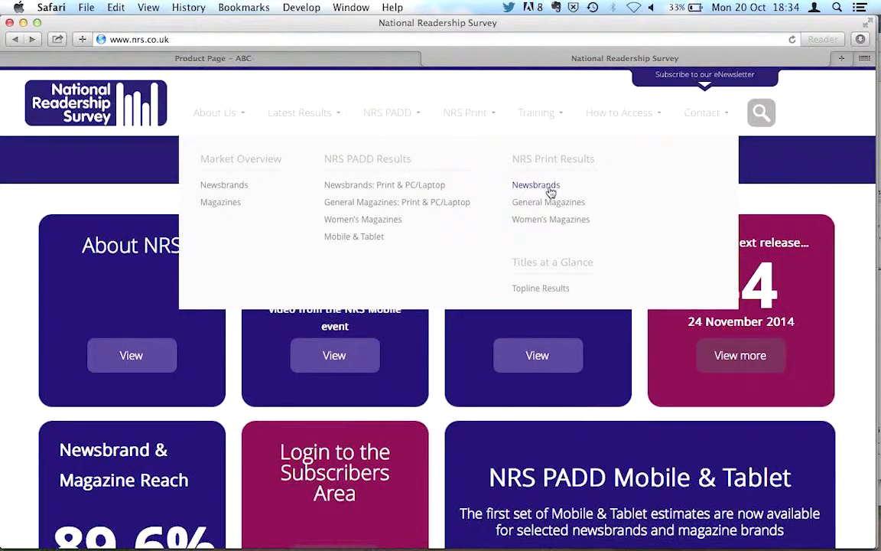
mouse_move(549, 202)
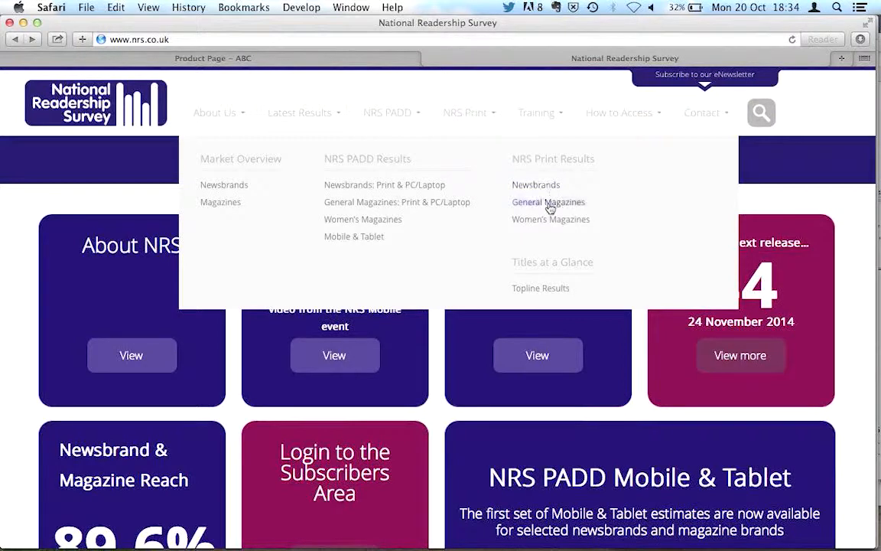
mouse_move(551, 219)
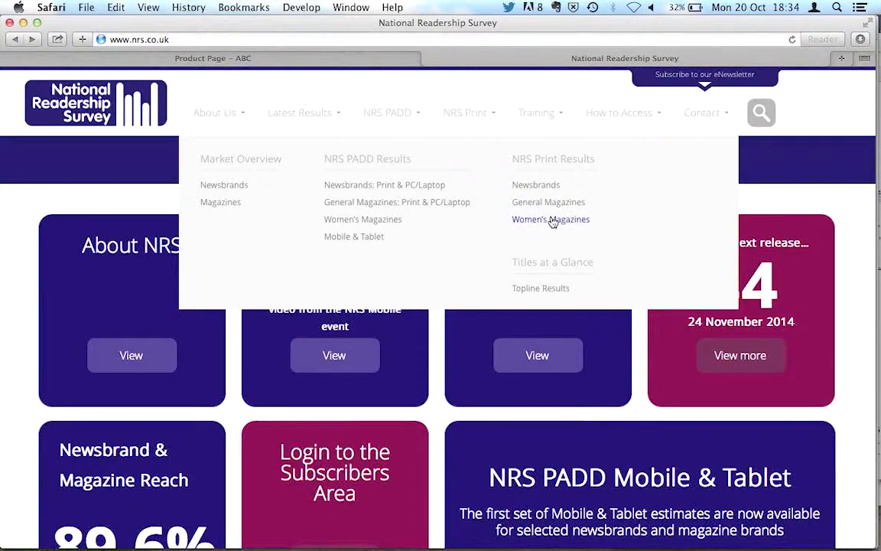
mouse_move(549, 202)
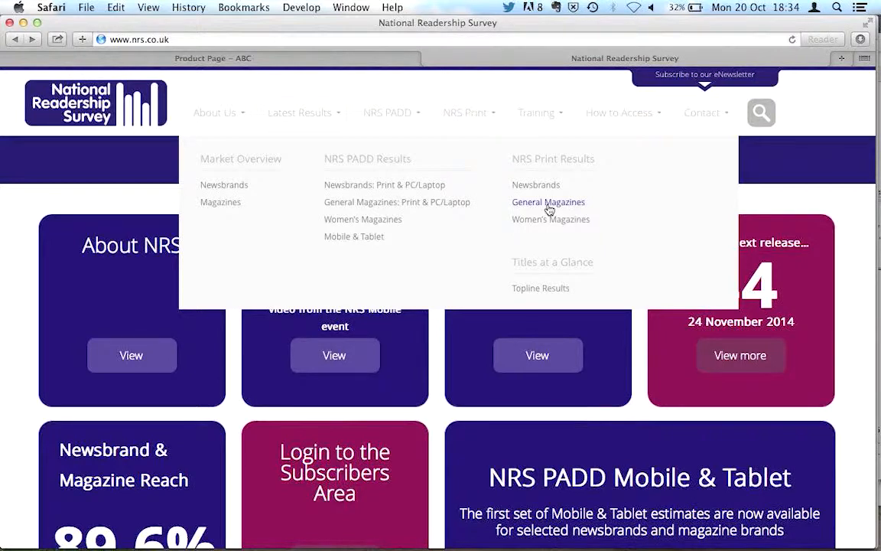
left_click(549, 202)
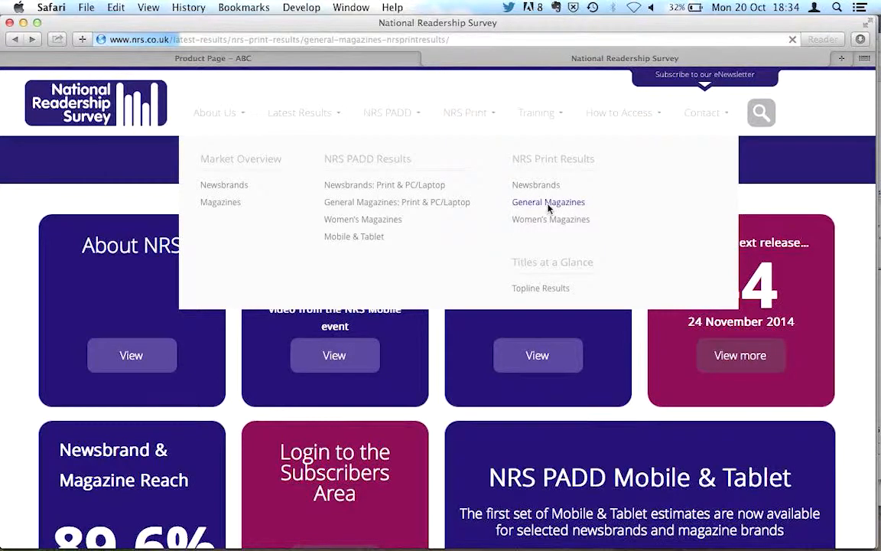
left_click(548, 201)
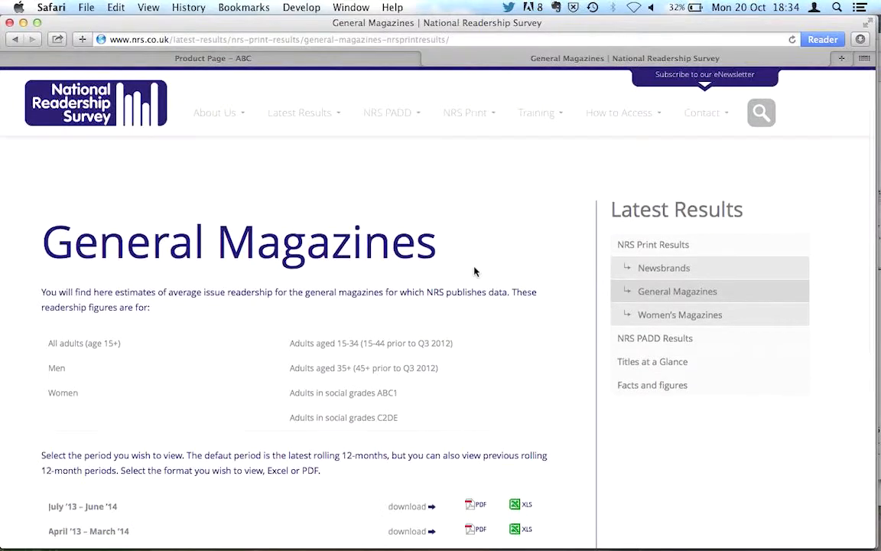
- Download the July '13 – June '14 General Magazines XLS file
scroll("down", 3)
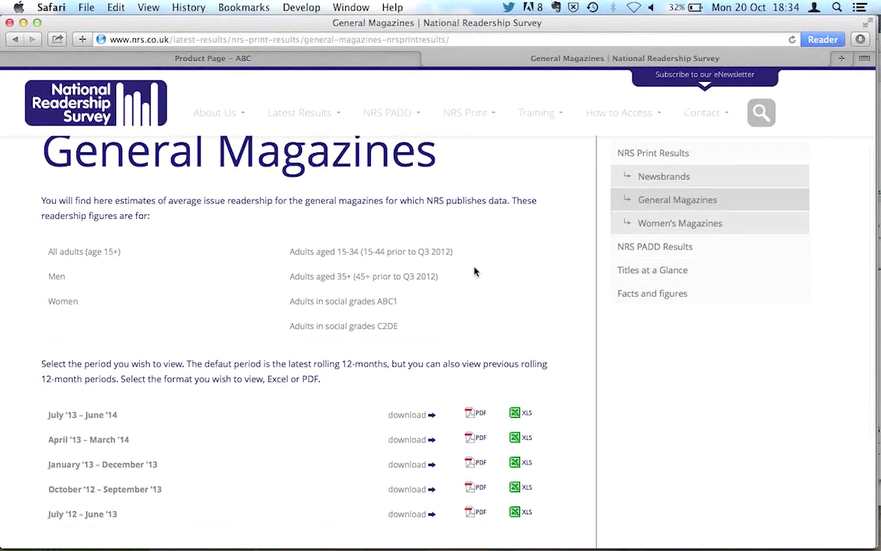
scroll("down", 3)
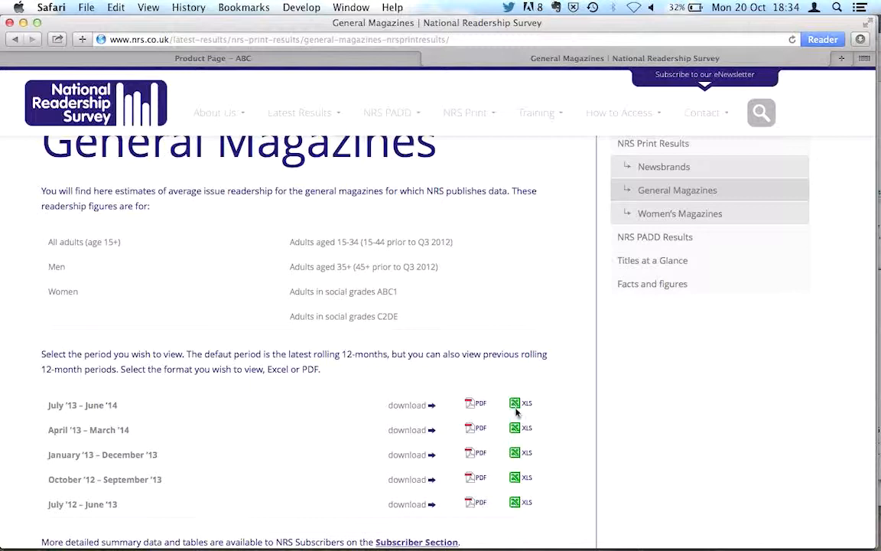
left_click(521, 403)
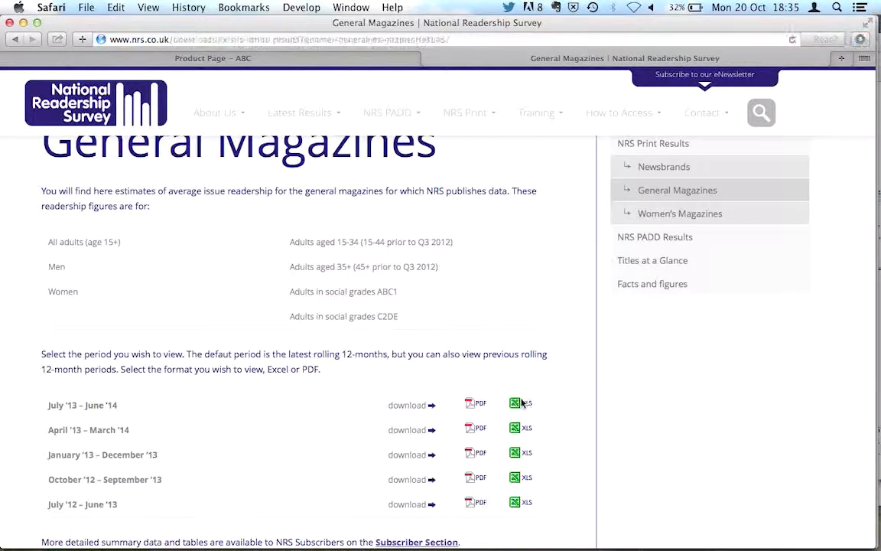
left_click(520, 403)
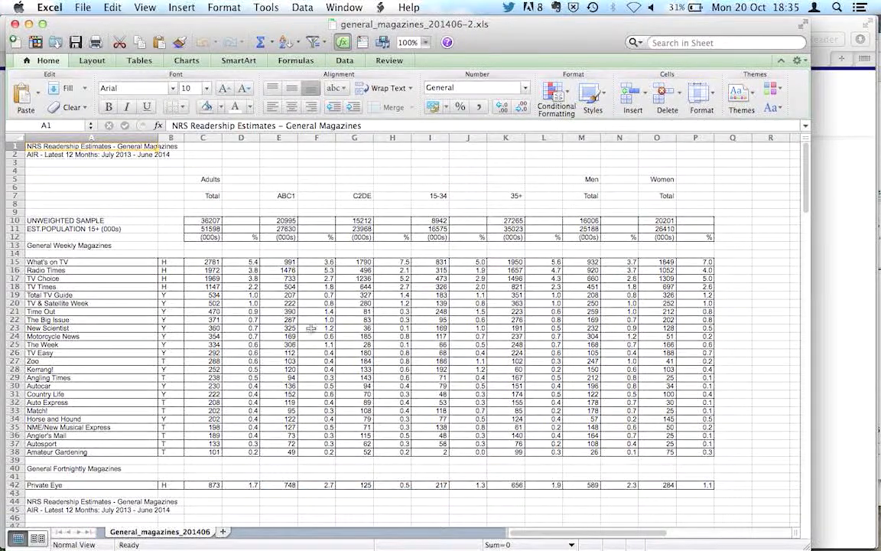
- Scroll to General Monthly Magazines and highlight the Adults Total column for Classic Cars
scroll("down", 3)
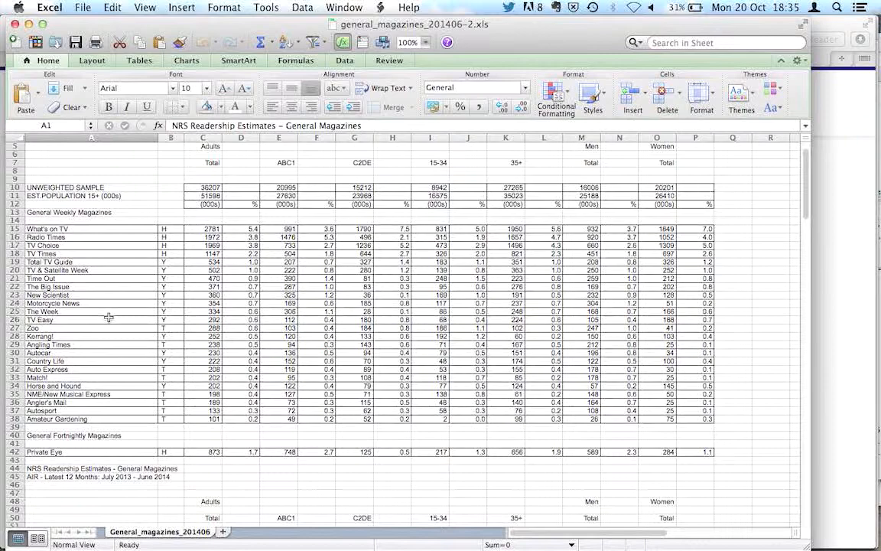
scroll("down", 3)
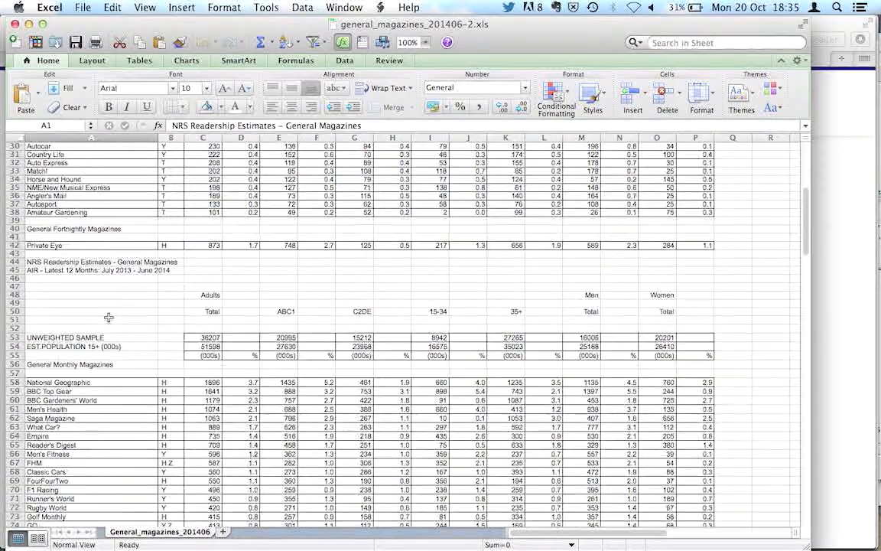
scroll("down", 3)
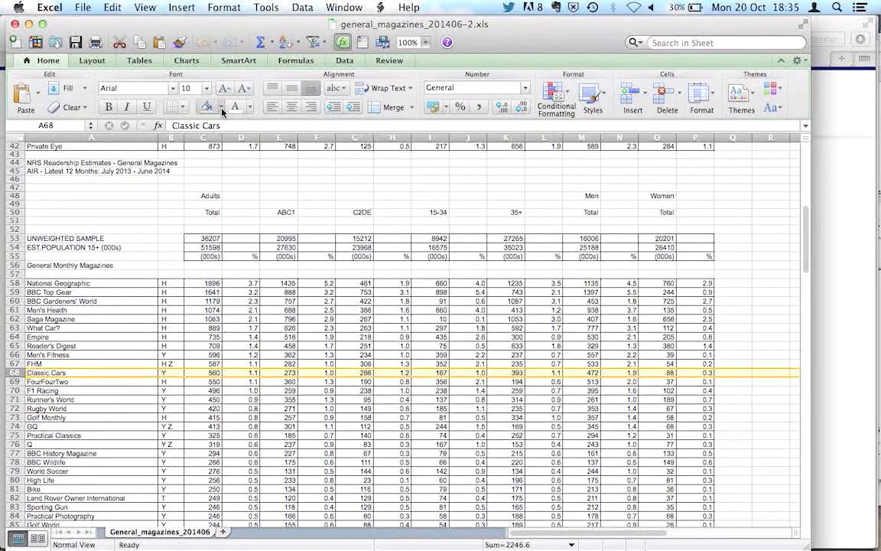
left_click(220, 106)
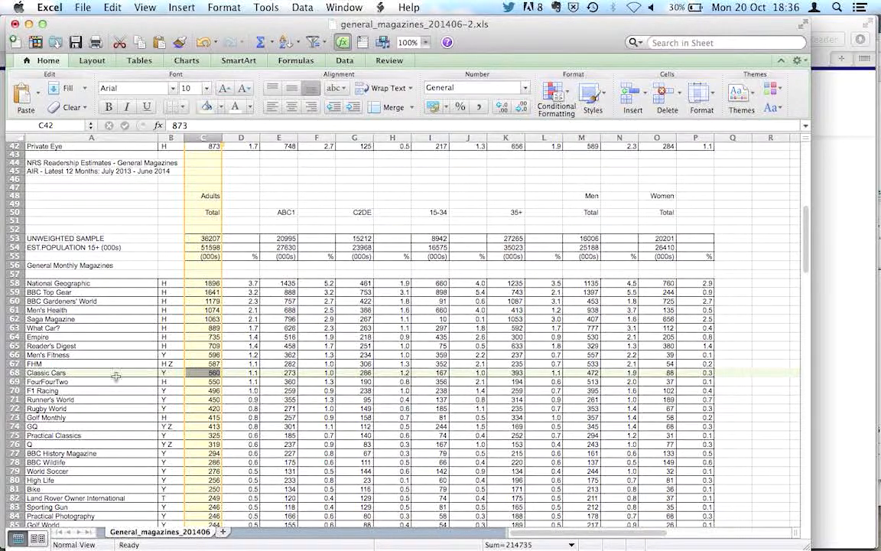
mouse_move(202, 360)
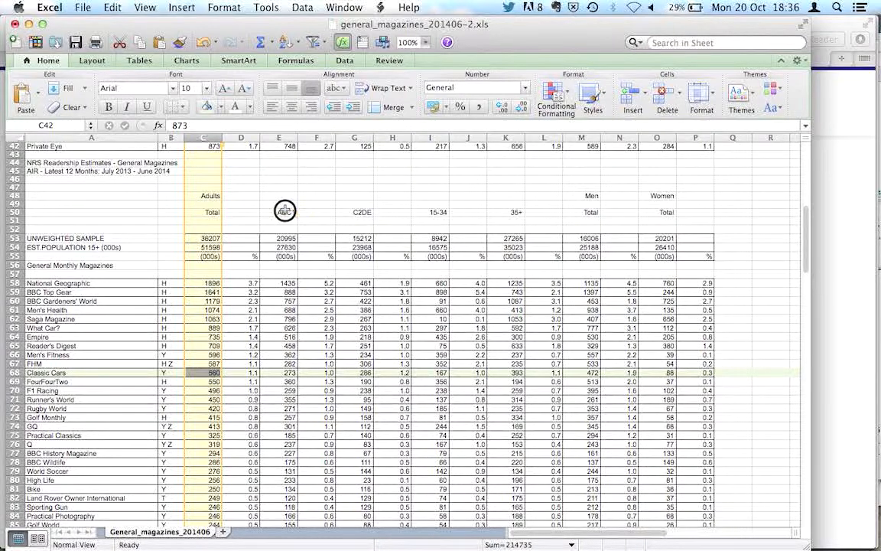
- Select the ABC1 and C2DE columns (E and G) together to compare Classic Cars readership
left_click(278, 138)
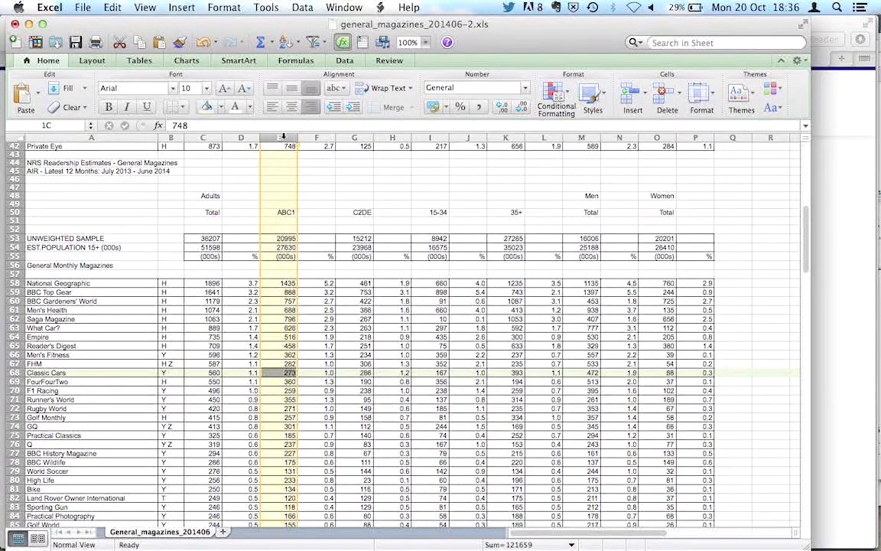
left_click(354, 147)
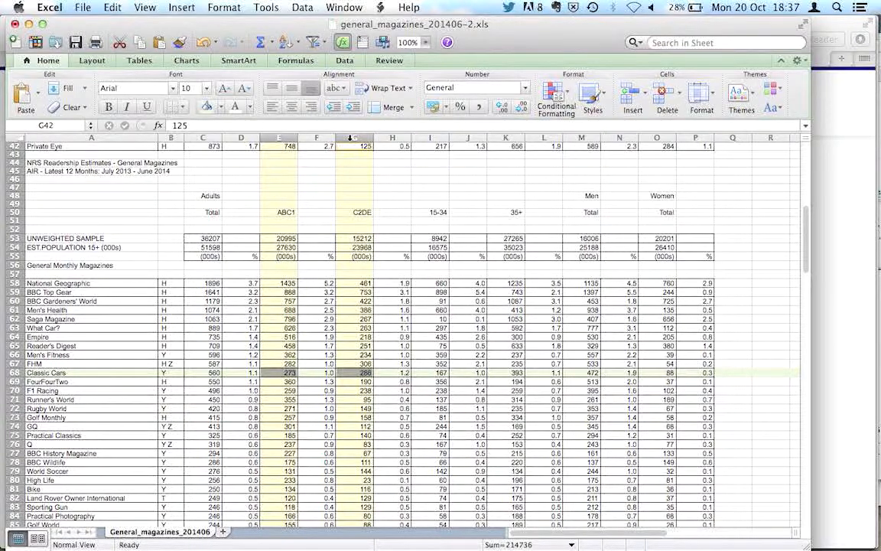
mouse_move(396, 225)
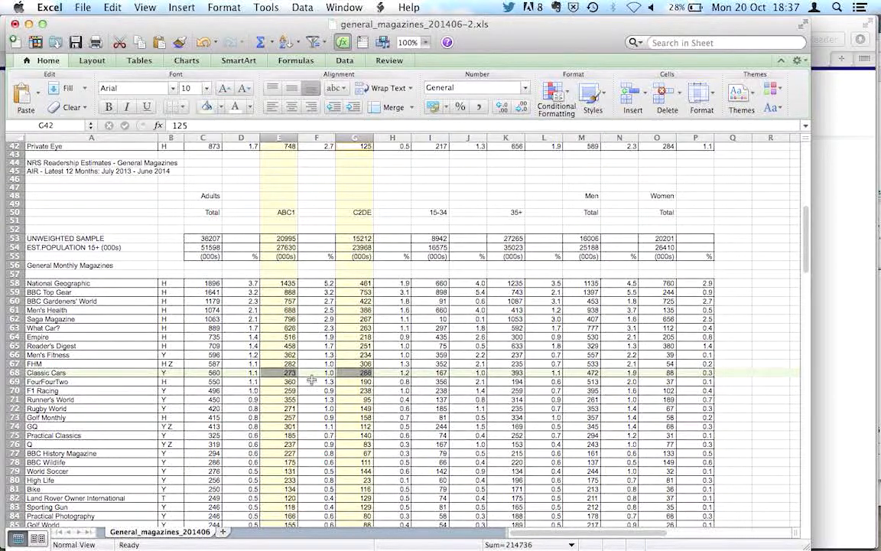
mouse_move(310, 381)
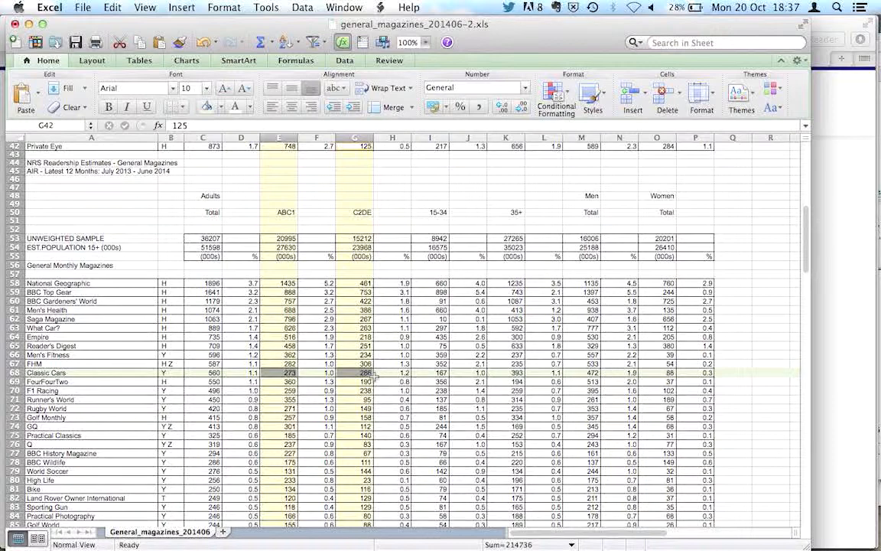
mouse_move(362, 212)
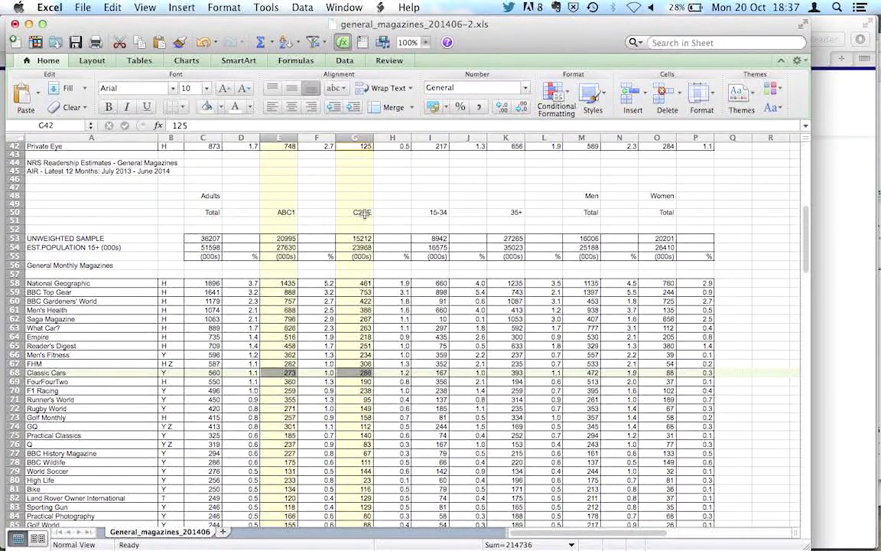
mouse_move(377, 317)
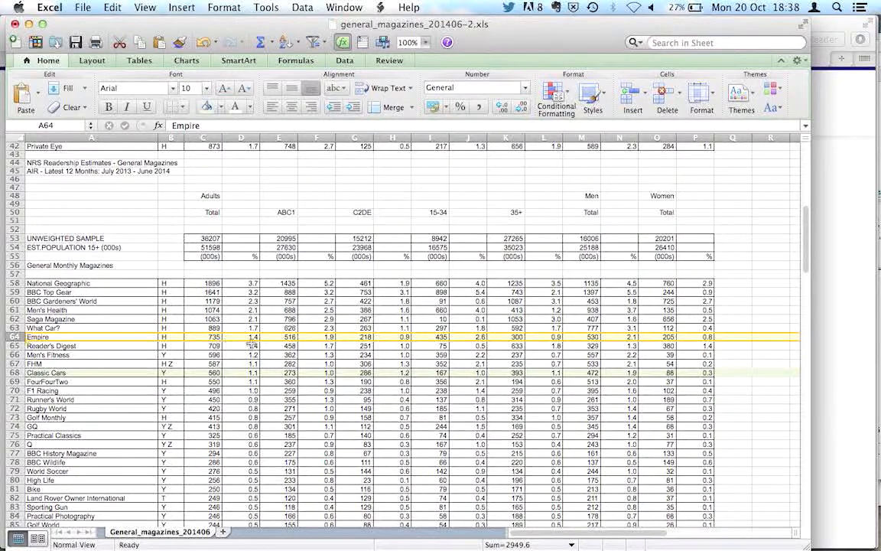
mouse_move(298, 341)
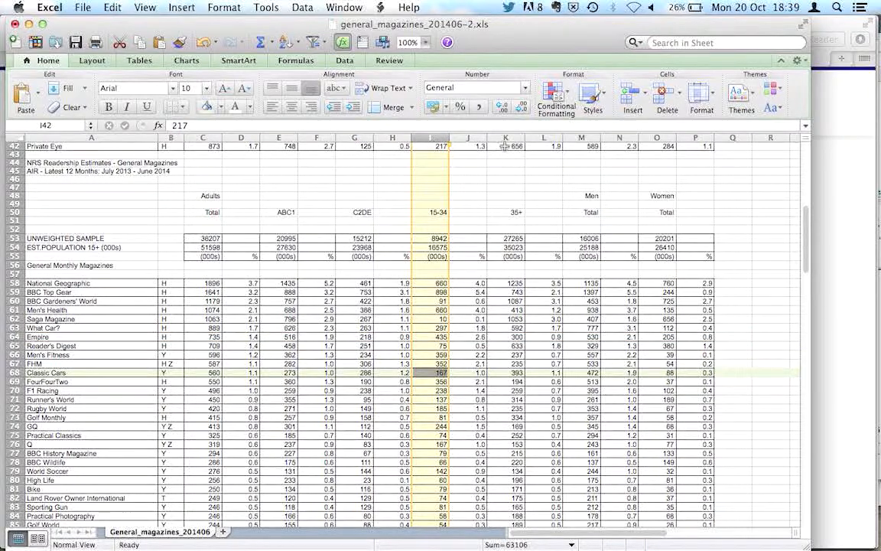
- Add the 35+ column K to the selected 15-34 column I
left_click(505, 146)
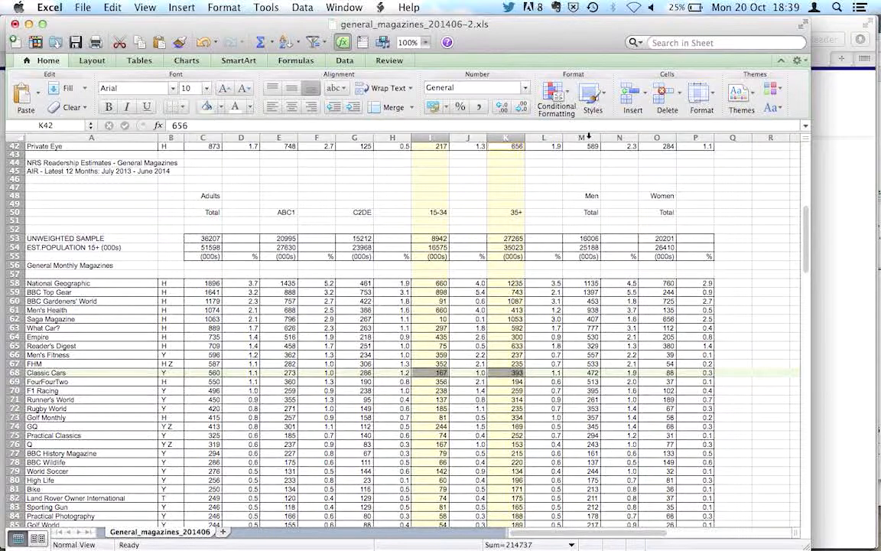
- Select the Men and Women total columns (M and O) together
left_click(589, 146)
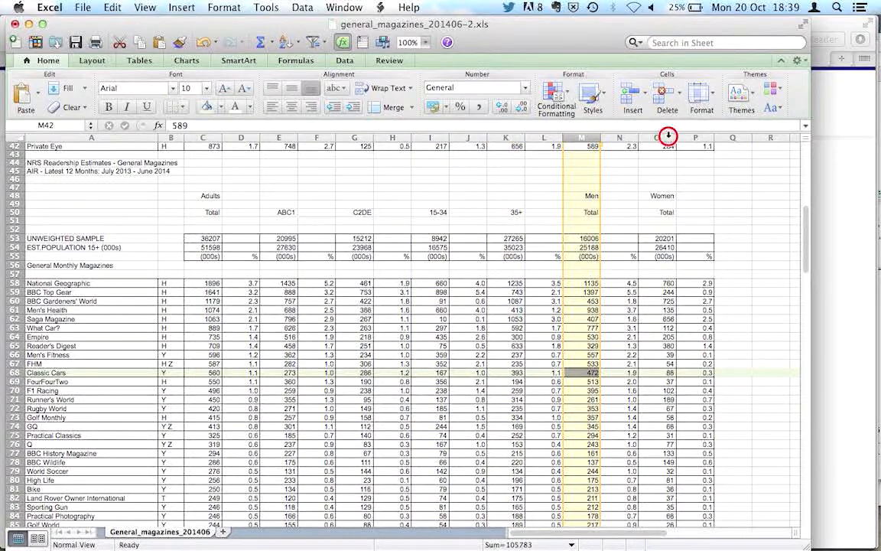
left_click(656, 137)
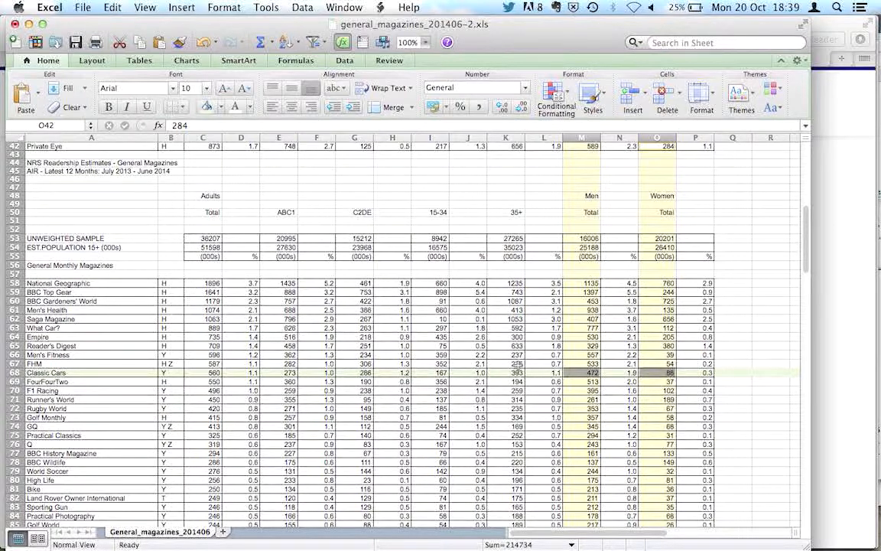
mouse_move(601, 377)
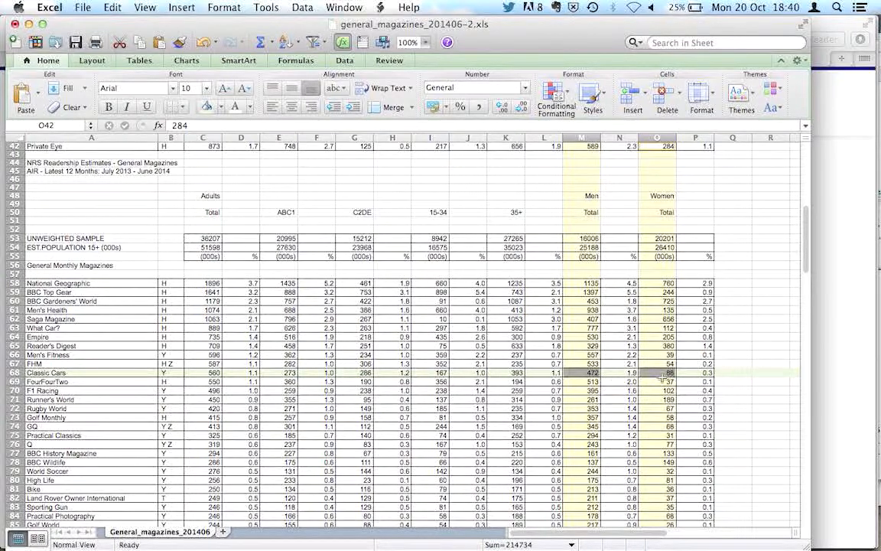
mouse_move(672, 378)
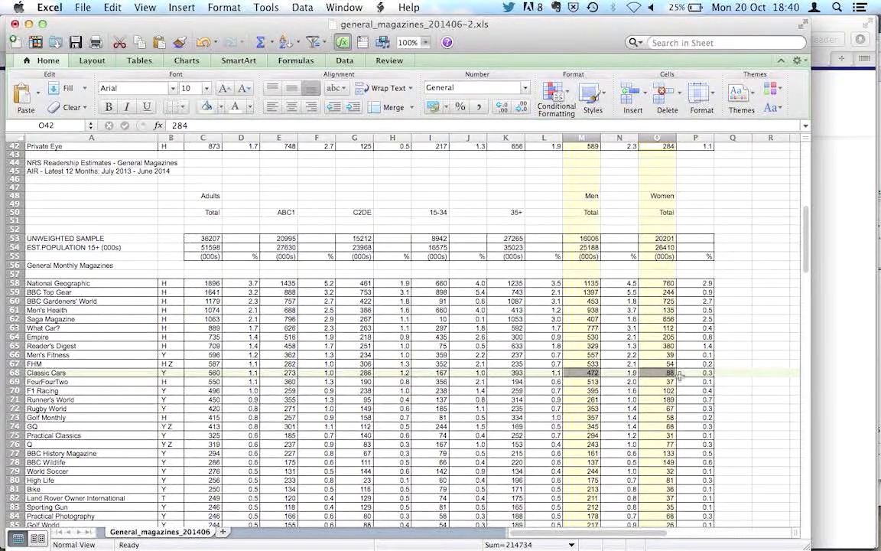